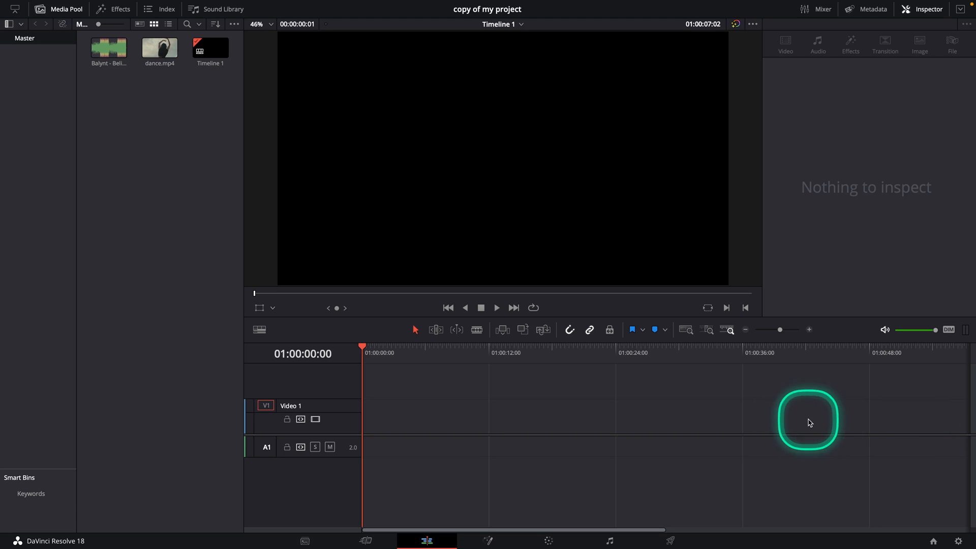
pyautogui.moveTo(554, 421)
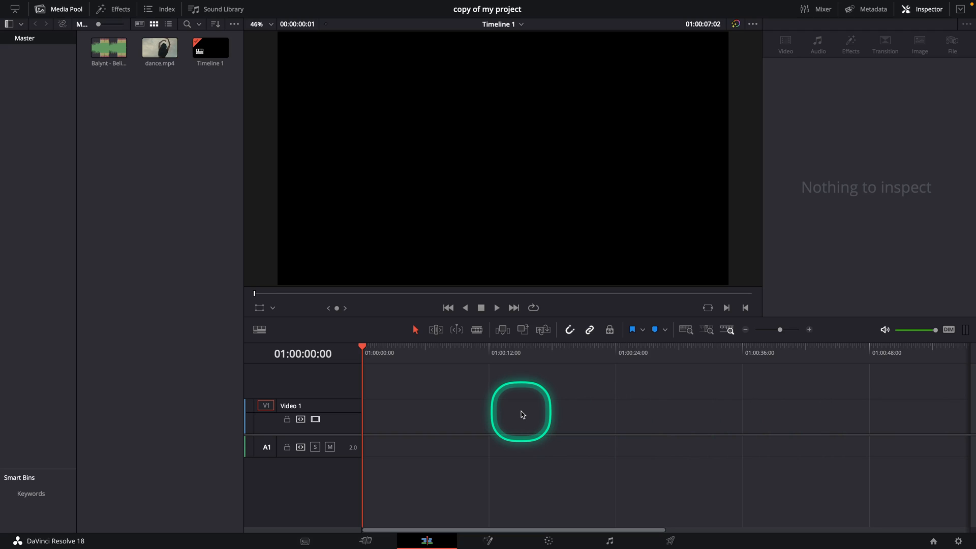
pyautogui.moveTo(159, 135)
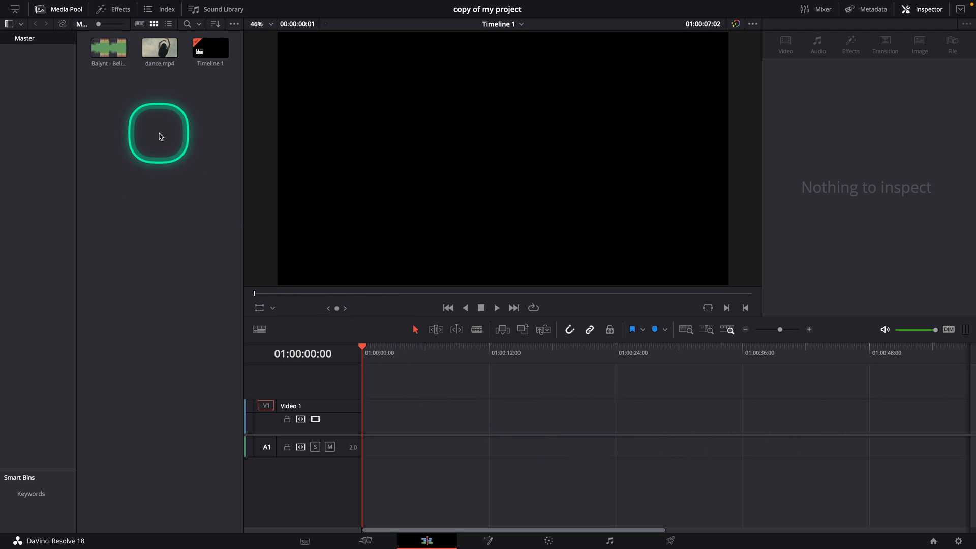
pyautogui.moveTo(167, 140)
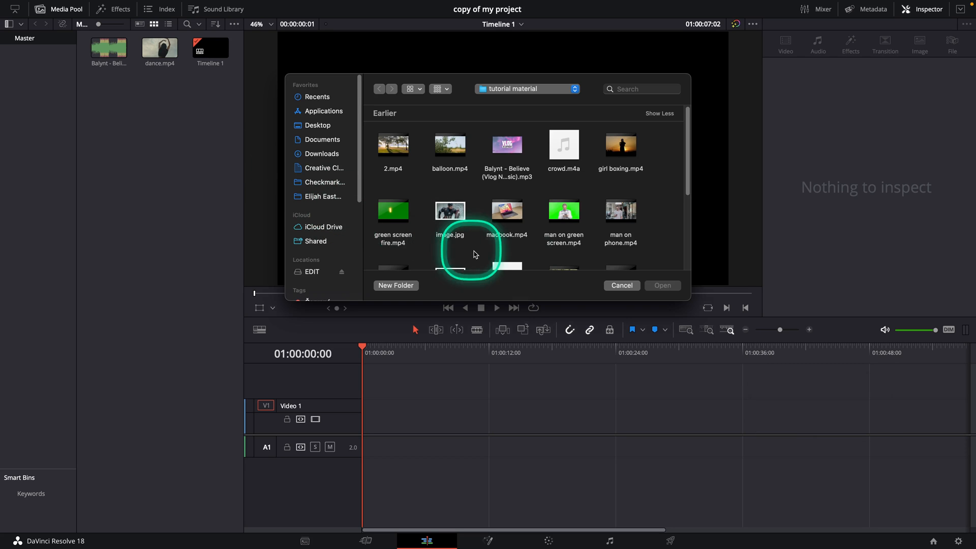
# - Browse to the tutorial material folder in the Import Media window
pyautogui.click(621, 285)
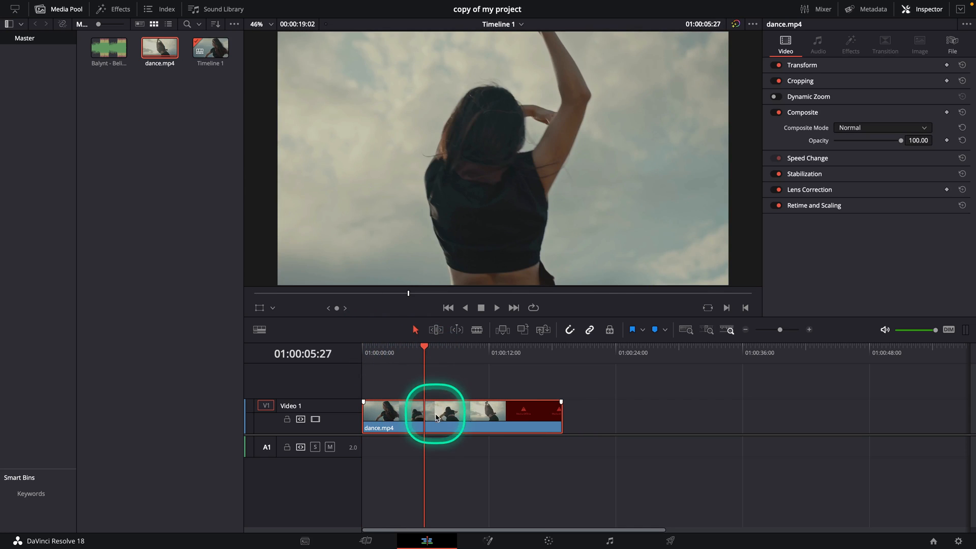
pyautogui.moveTo(439, 423)
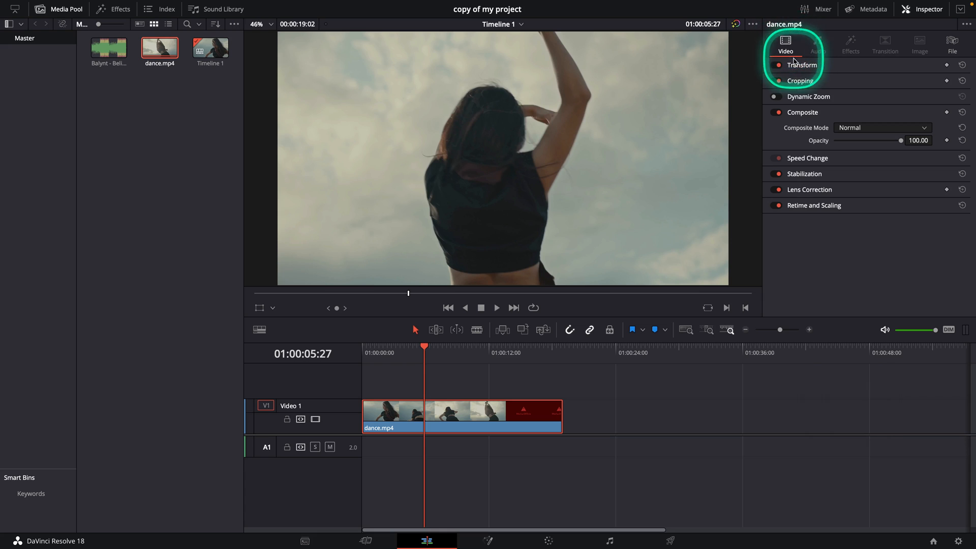
# - Expand the Transform section in the Inspector for the dance.mp4 clip
pyautogui.click(802, 65)
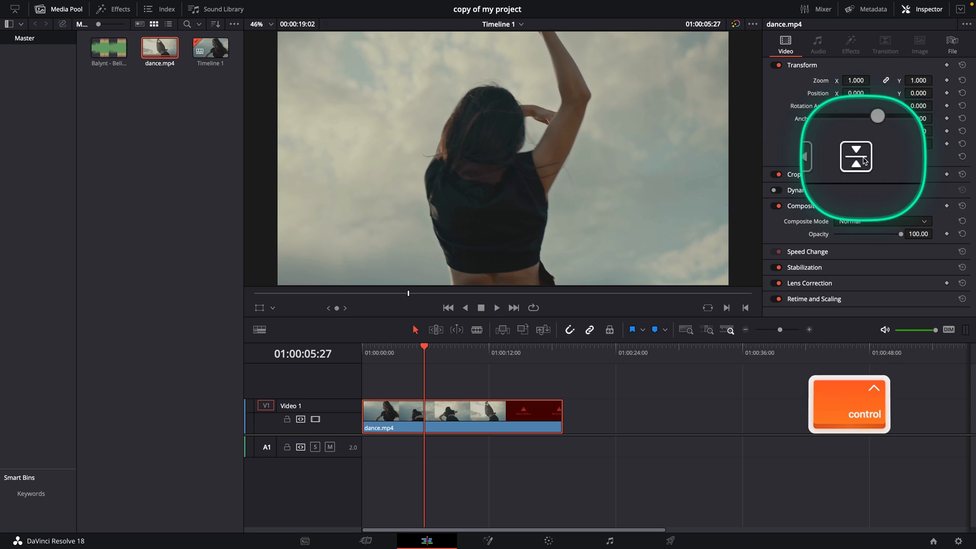
# - Turn on horizontal and vertical Flip for dance.mp4, toggling vertical to compare
pyautogui.click(840, 157)
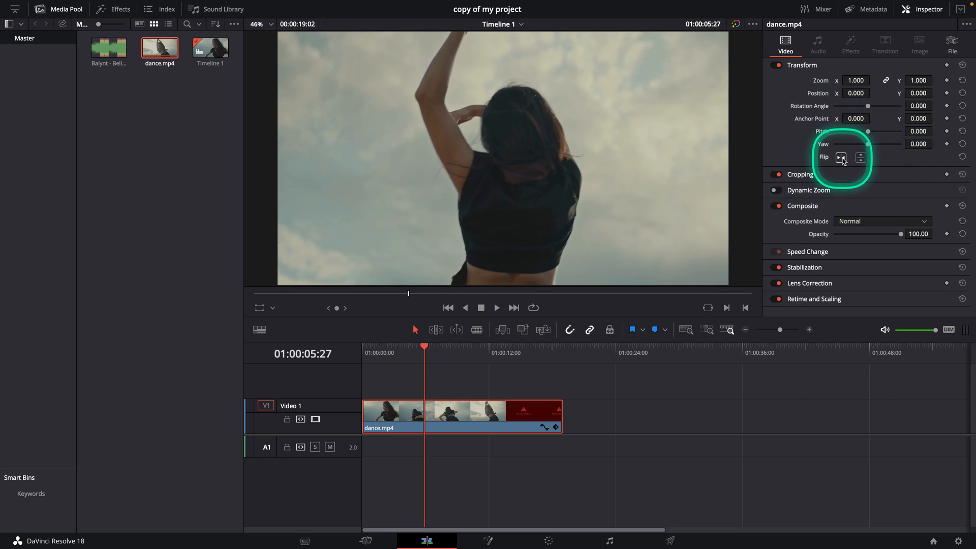
pyautogui.click(861, 157)
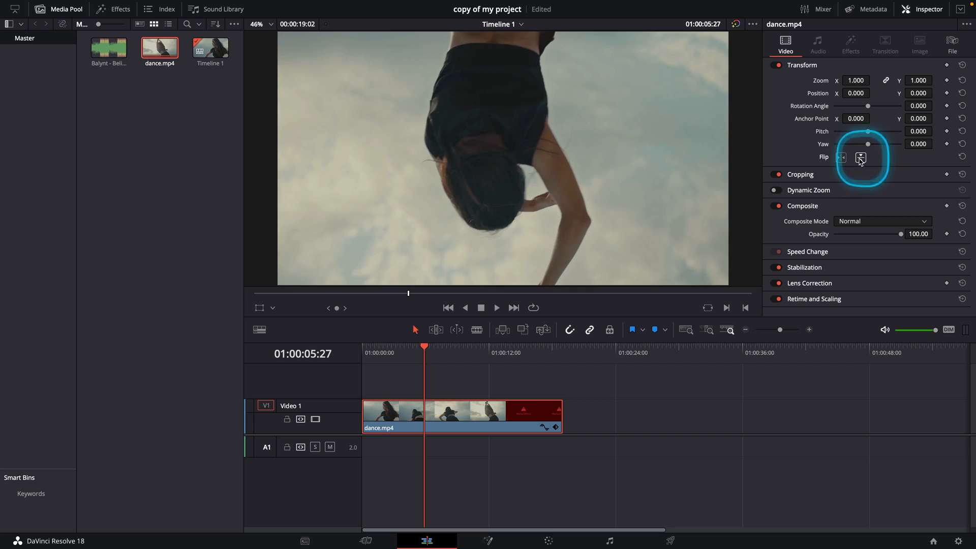
pyautogui.click(860, 158)
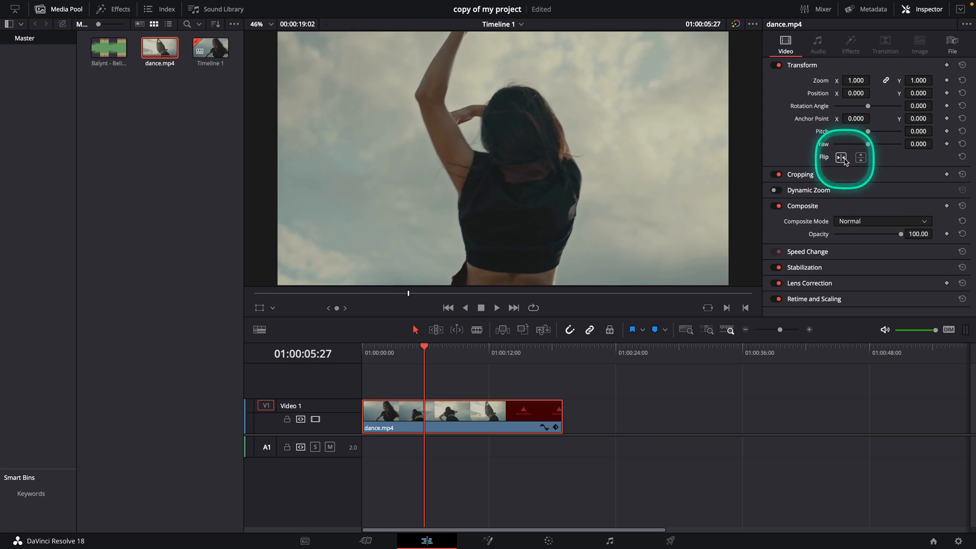
pyautogui.click(861, 157)
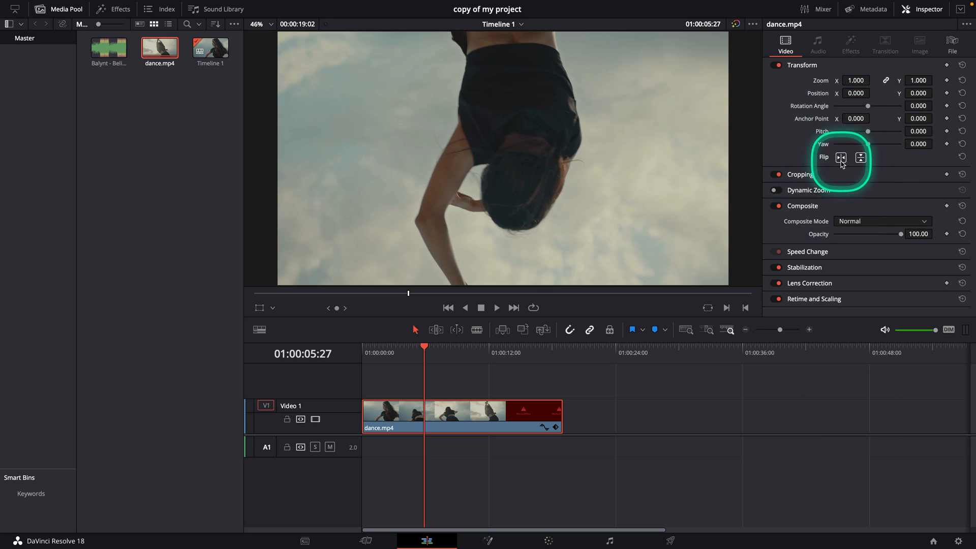
pyautogui.click(860, 157)
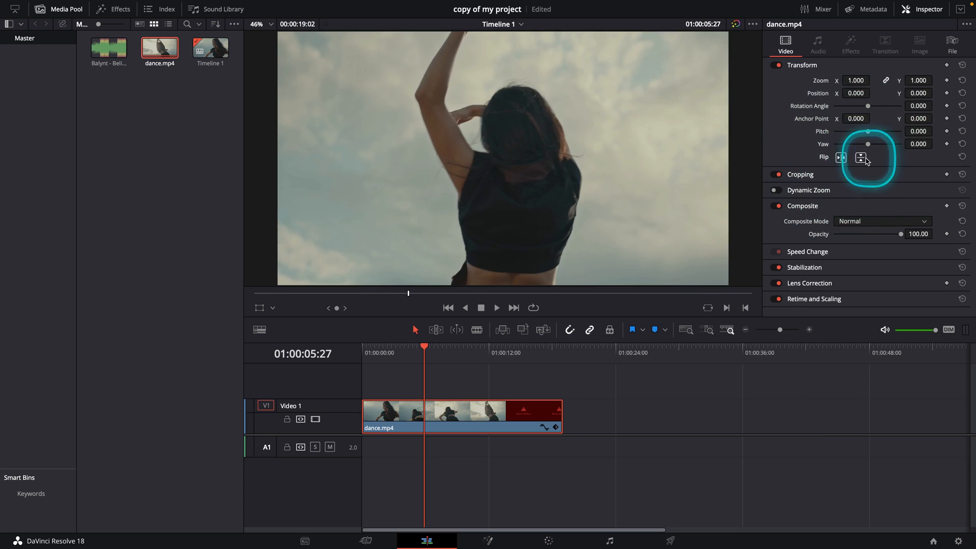
pyautogui.click(860, 157)
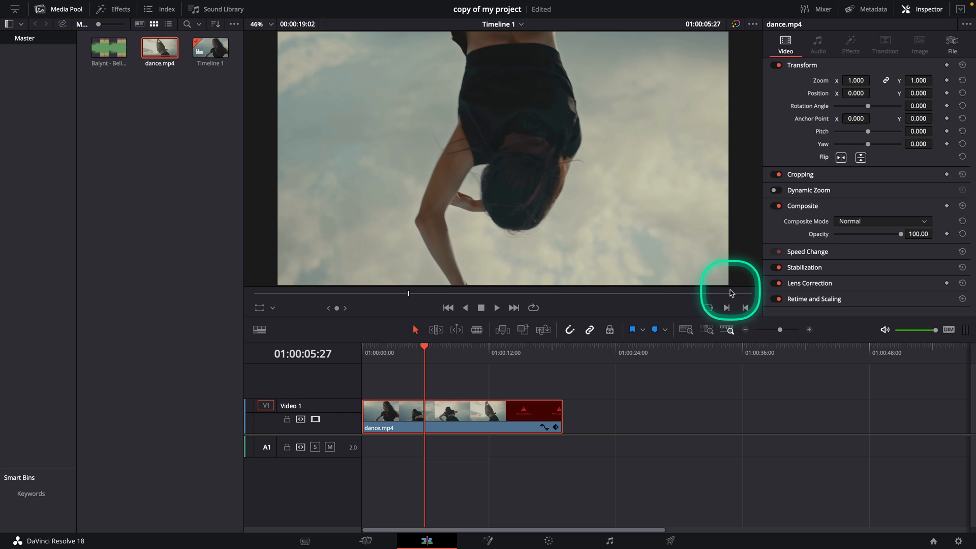
pyautogui.moveTo(669, 398)
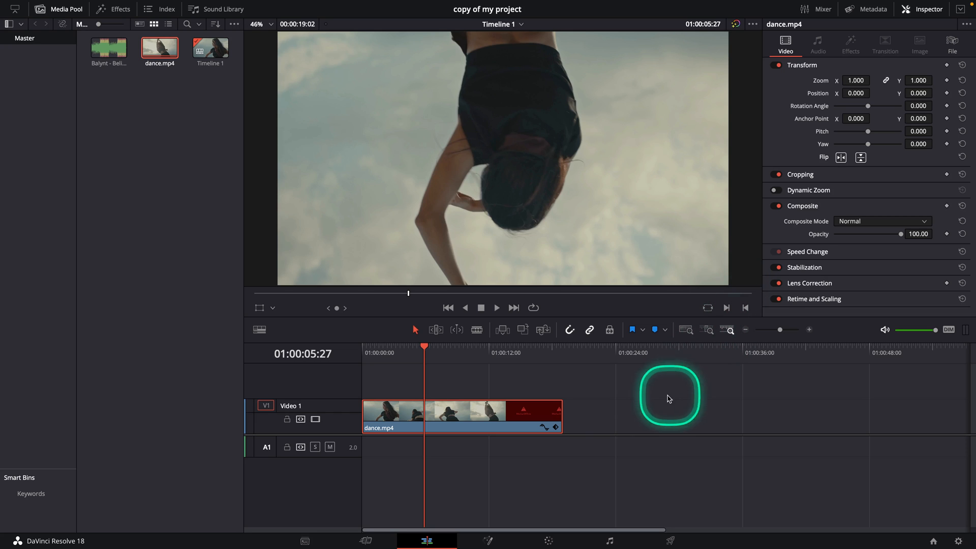
# - Play and then stop the timeline to review the upside-down dance.mp4 clip
pyautogui.press('space')
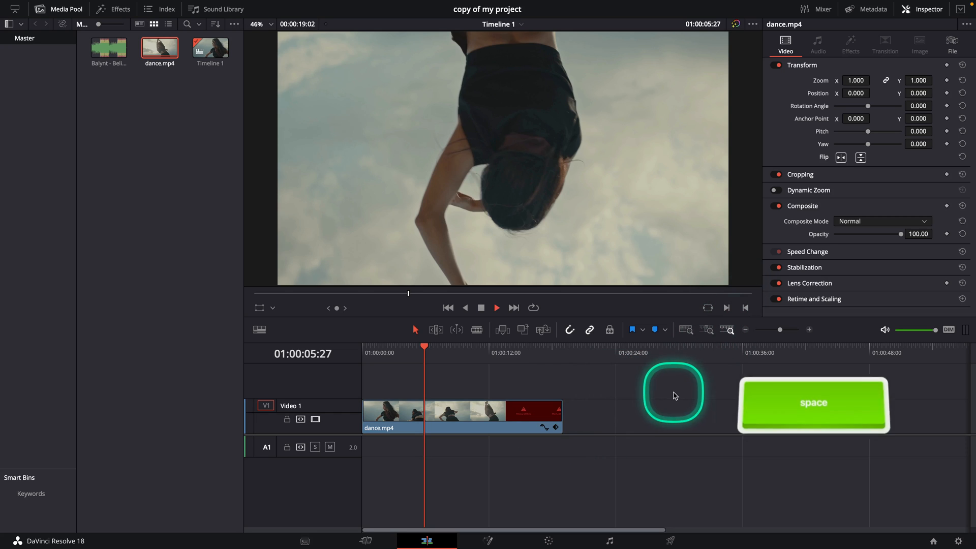
pyautogui.press('space')
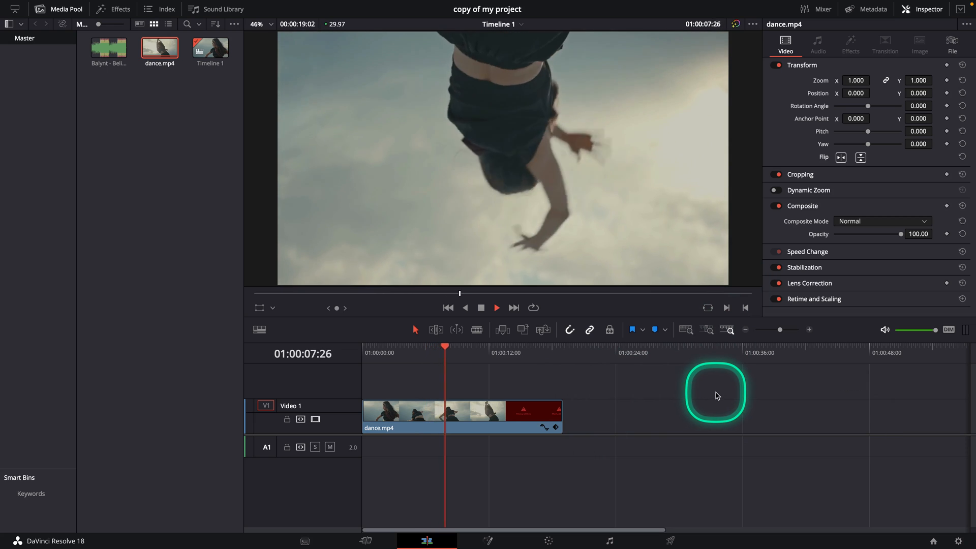